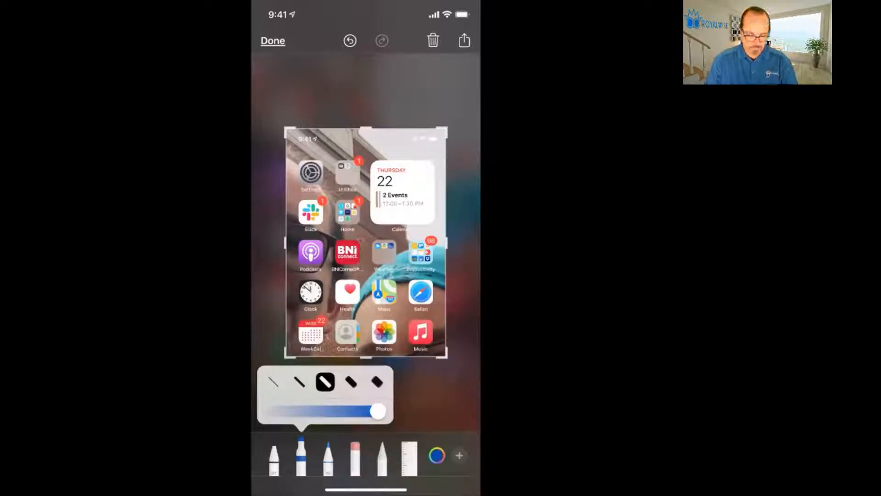
# Step: Open the Colors popover from the colour wheel on the markup toolbar
pyautogui.click(435, 455)
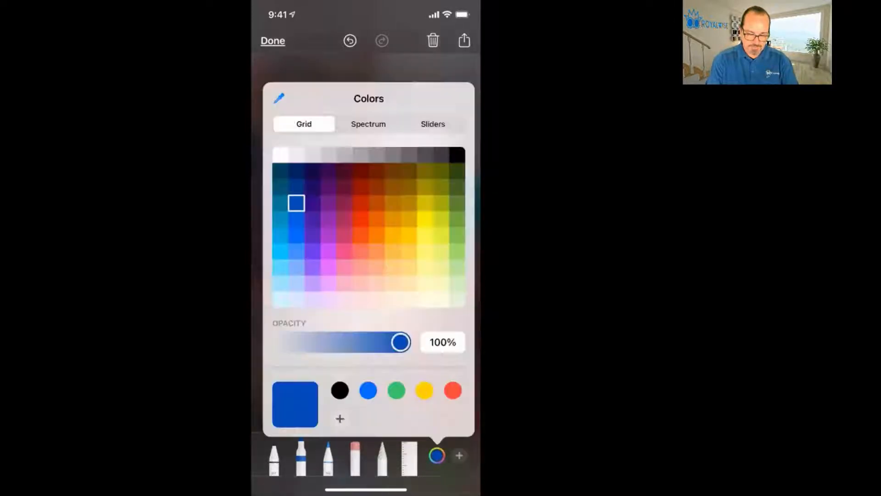
# Step: Switch the Colors popover through Spectrum to Sliders to show RGB values and hex code
pyautogui.click(368, 124)
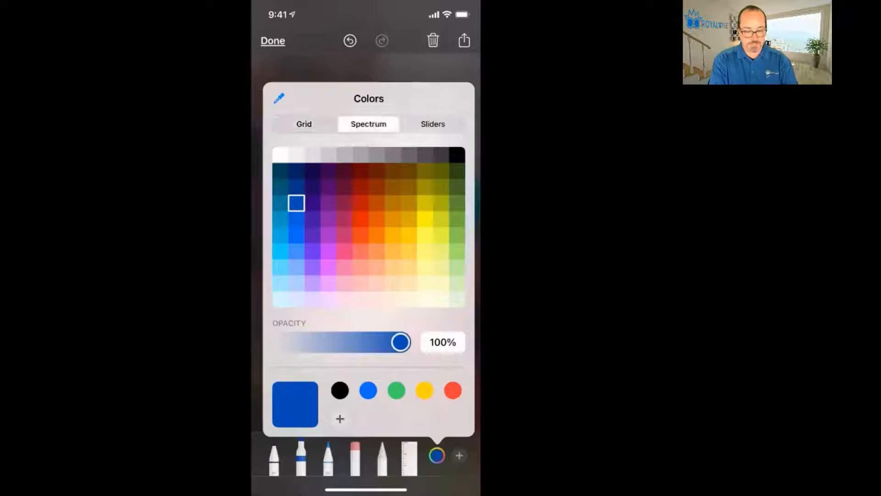
pyautogui.click(433, 123)
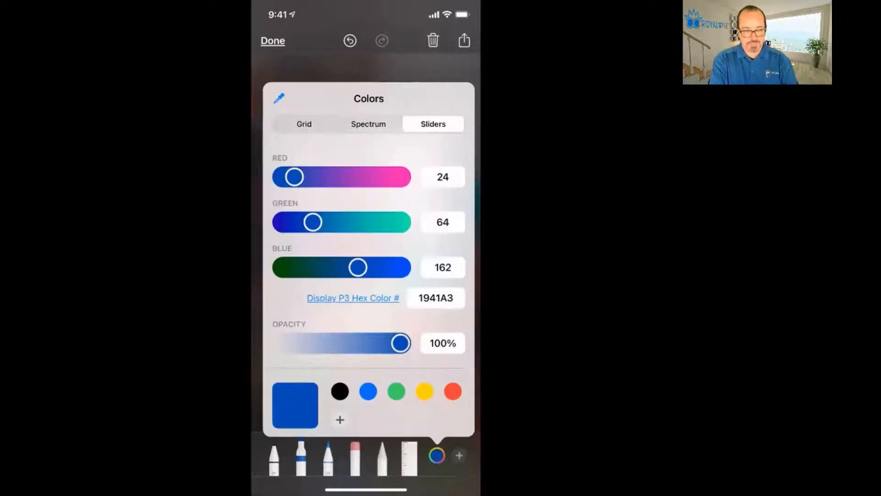
pyautogui.click(303, 123)
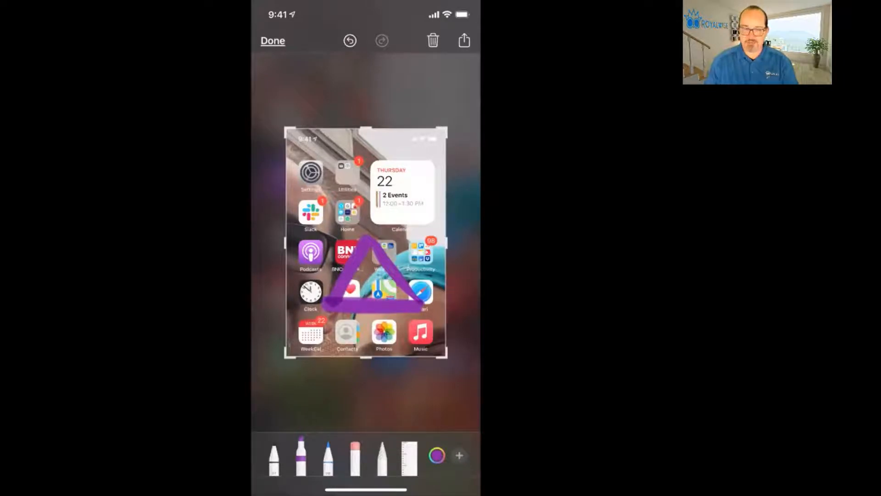
# Step: Draw a purple triangle mid-screenshot and circle the Utilities folder
pyautogui.click(458, 455)
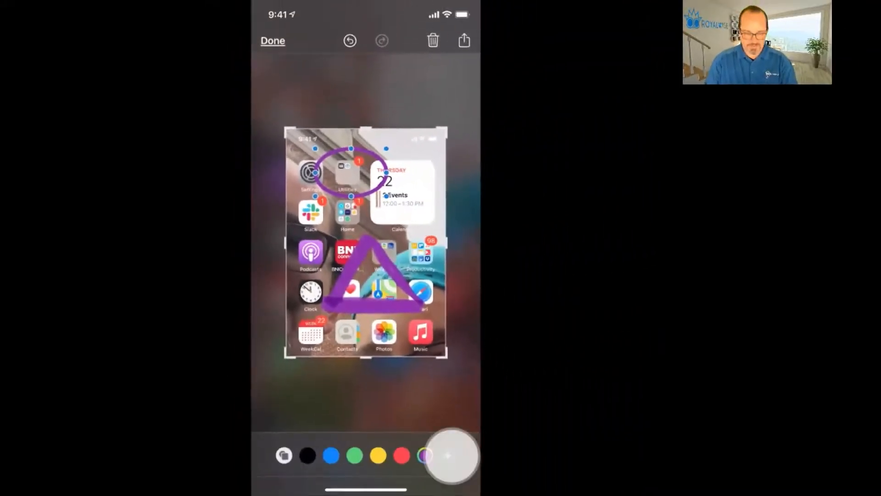
# Step: Dismiss the toolbar popover and open the share sheet for the marked-up screenshot
pyautogui.click(446, 455)
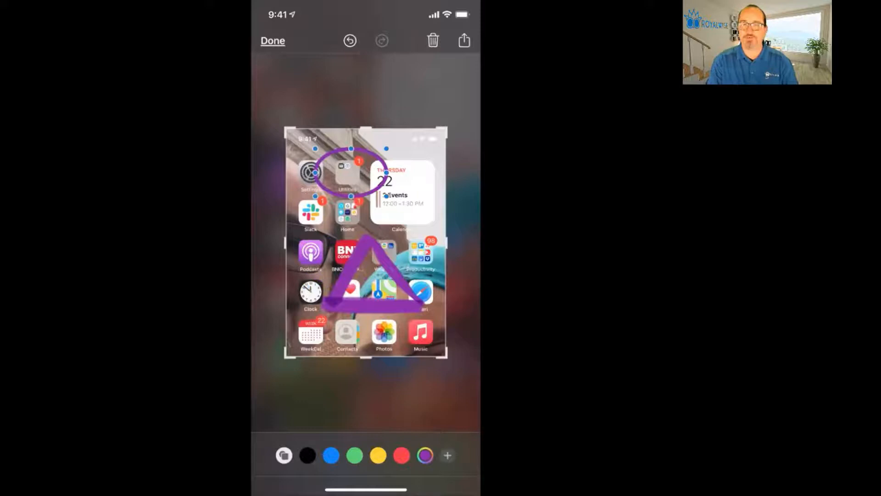
pyautogui.click(432, 40)
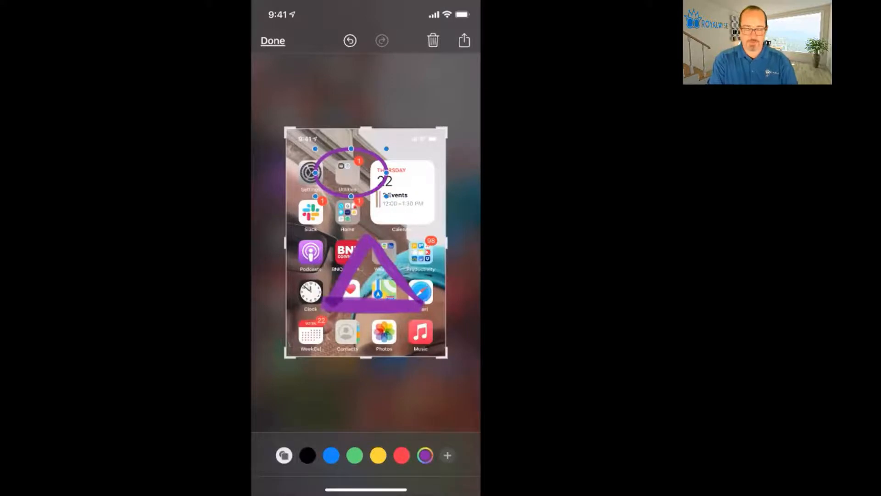
pyautogui.click(464, 40)
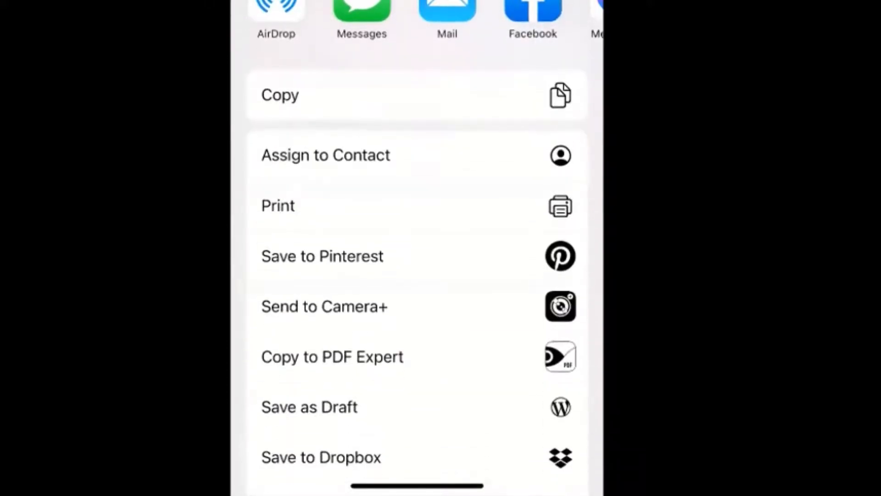
# Step: Close the share sheet, then start deleting the screenshot and cancel
pyautogui.scroll(-3)
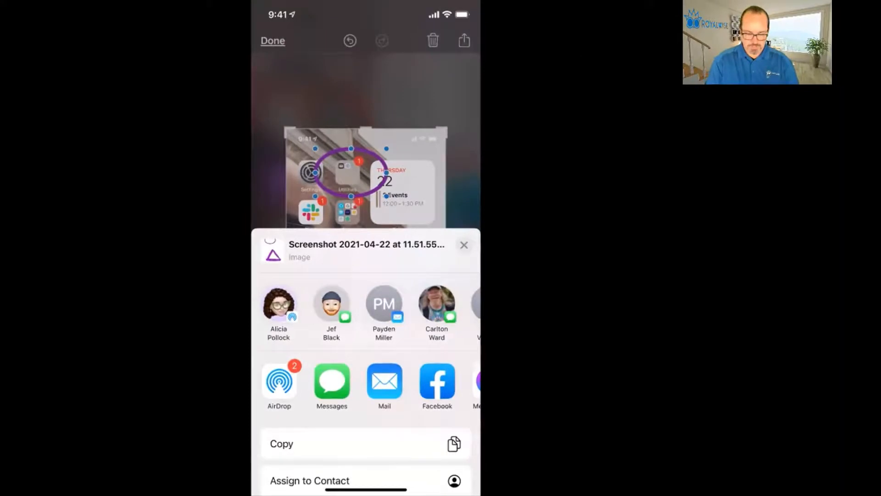
pyautogui.click(463, 244)
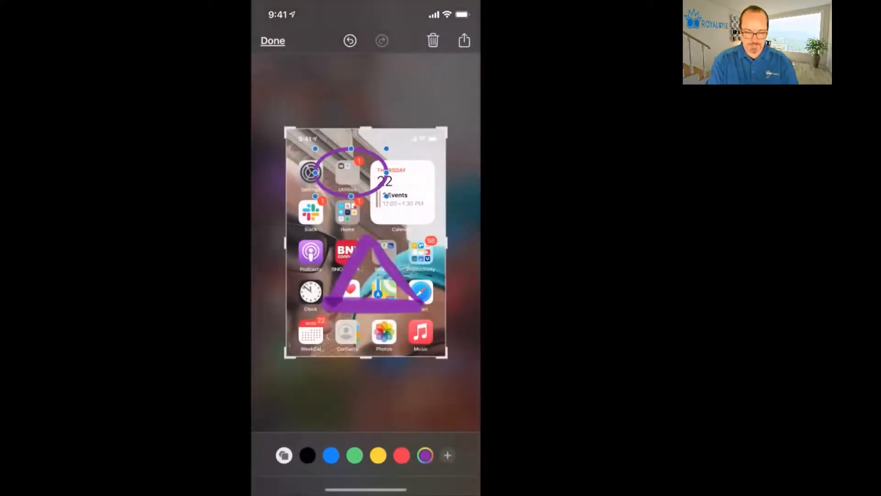
pyautogui.click(432, 40)
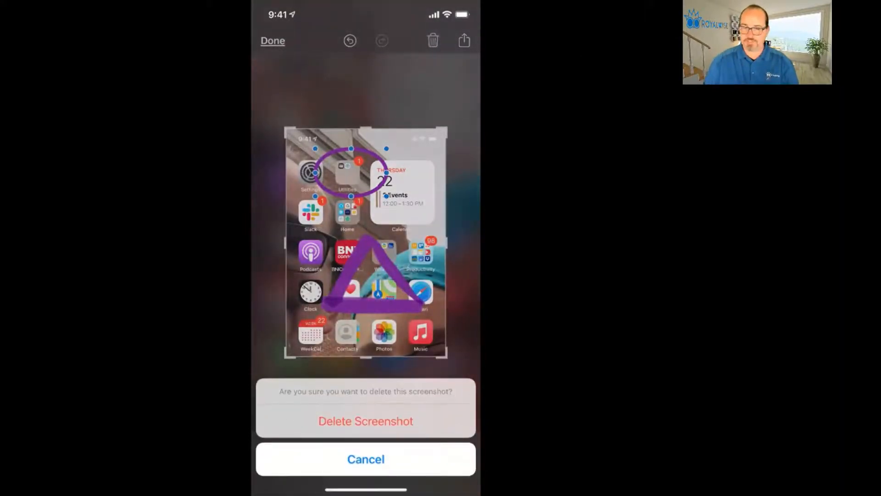
pyautogui.click(365, 459)
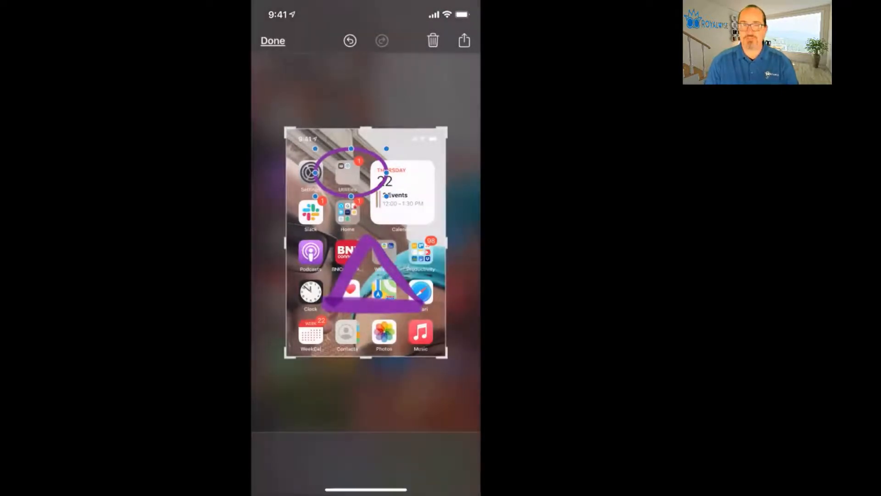
# Step: Tap Done to show Save to Photos, Save to Files and Delete Screenshot
pyautogui.click(272, 40)
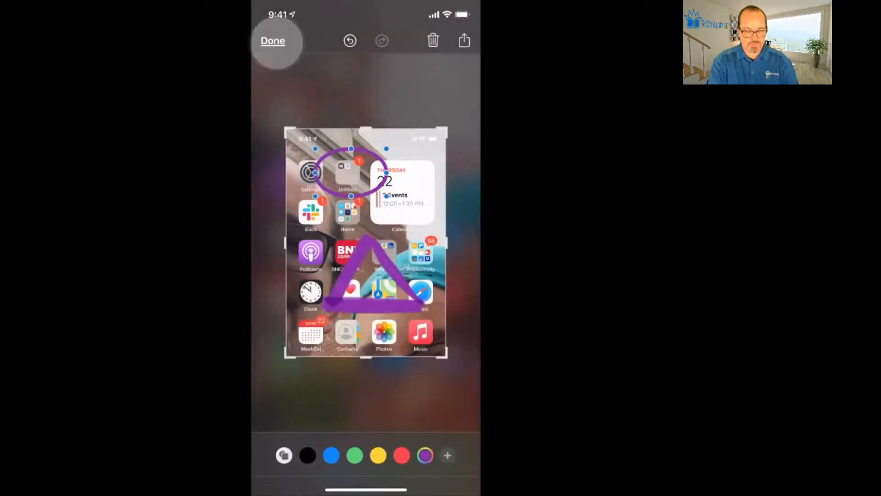
pyautogui.click(463, 39)
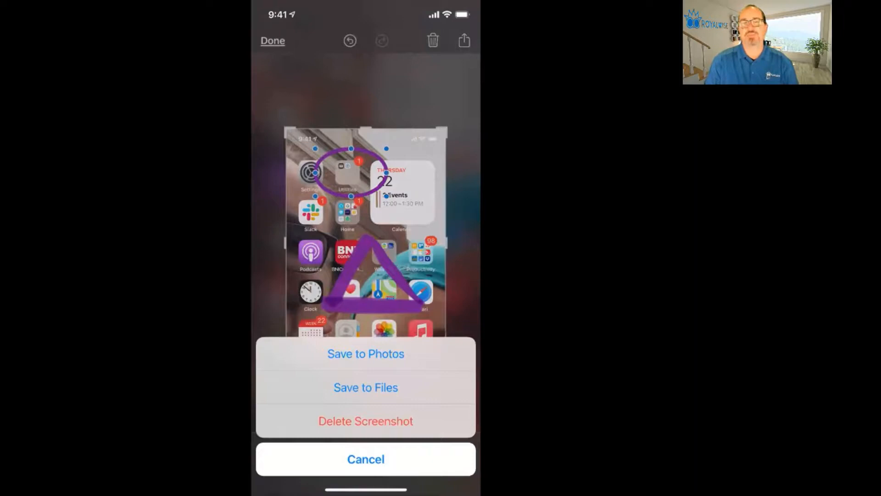